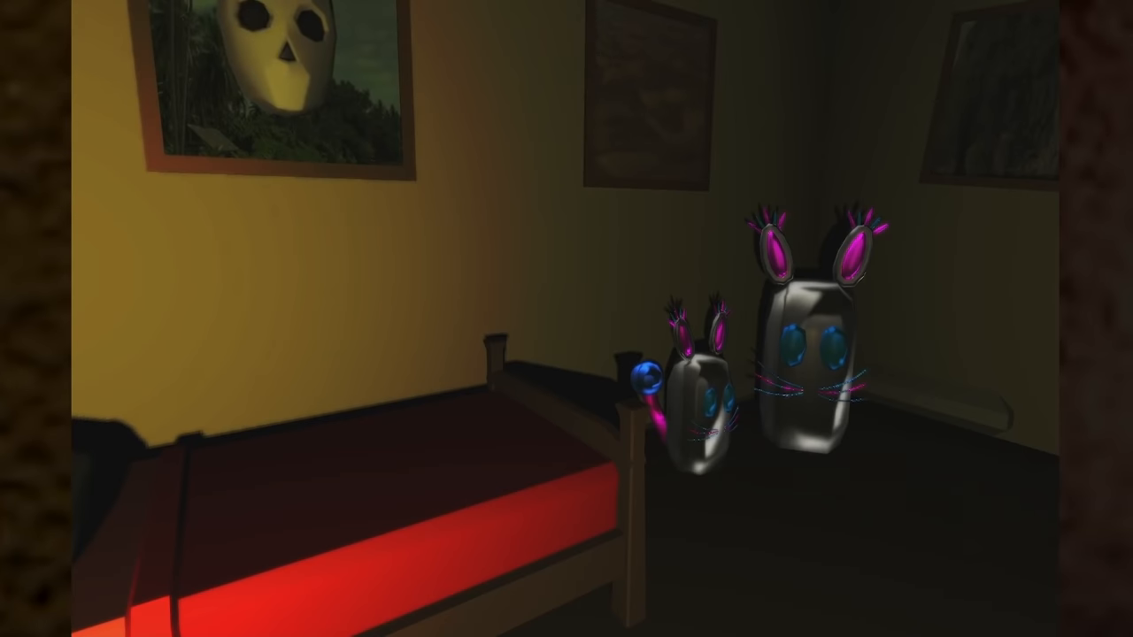
key(space)
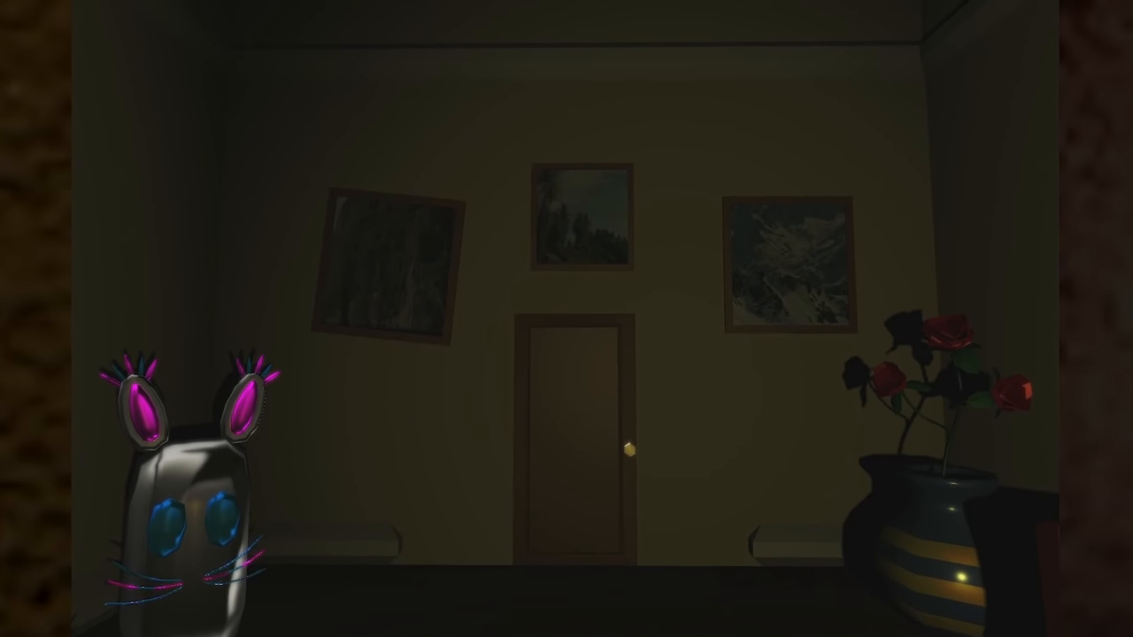
key(space)
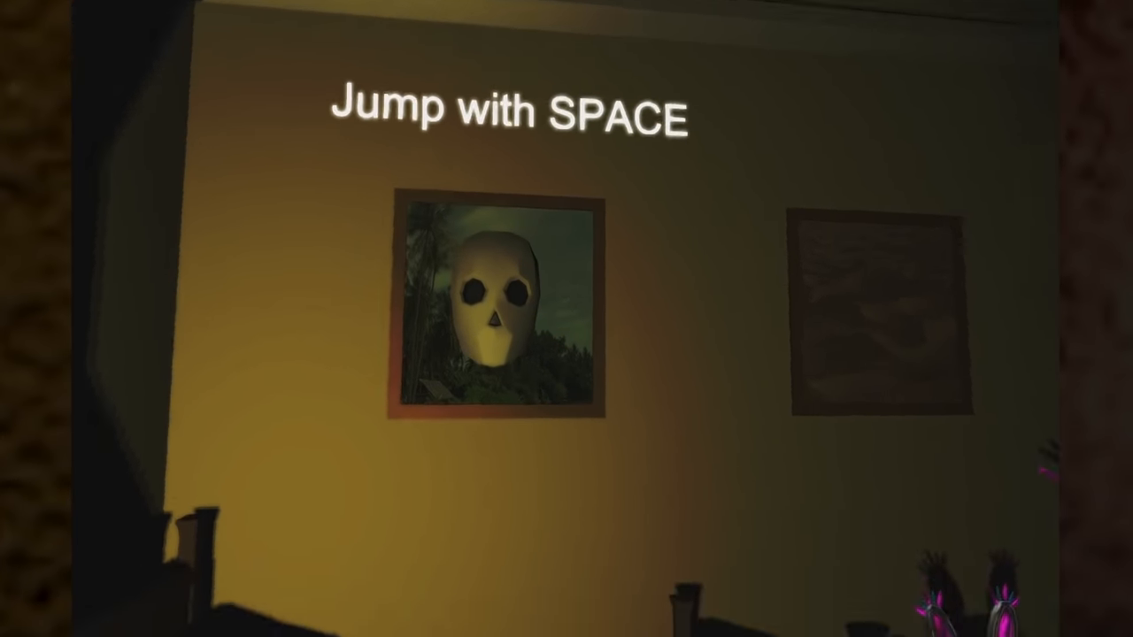
key(space)
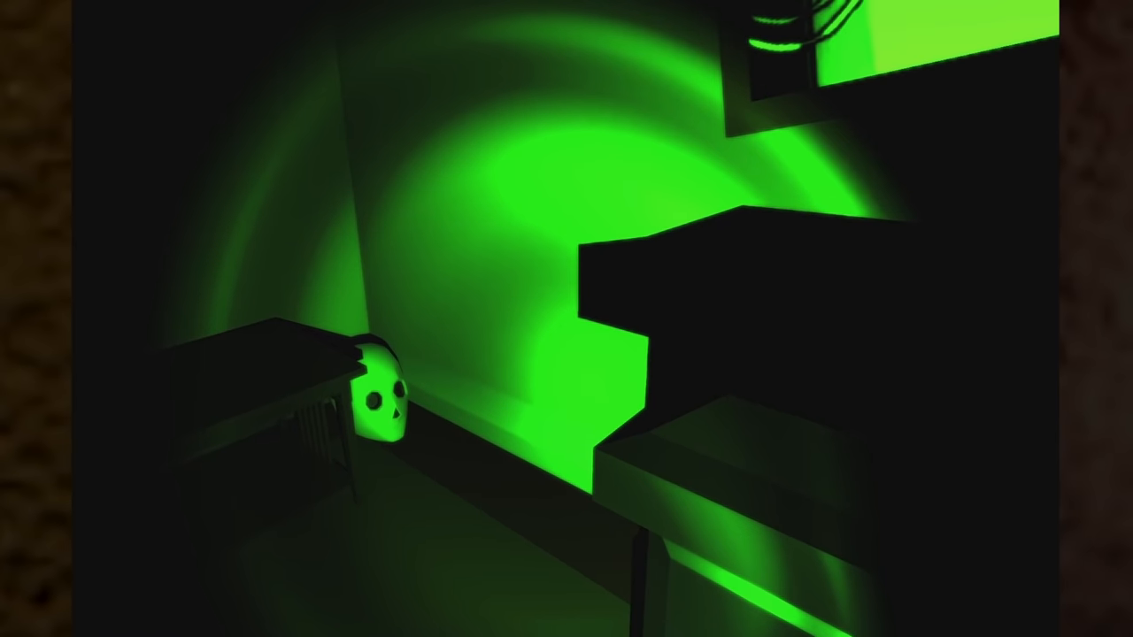
mouse_move(566, 319)
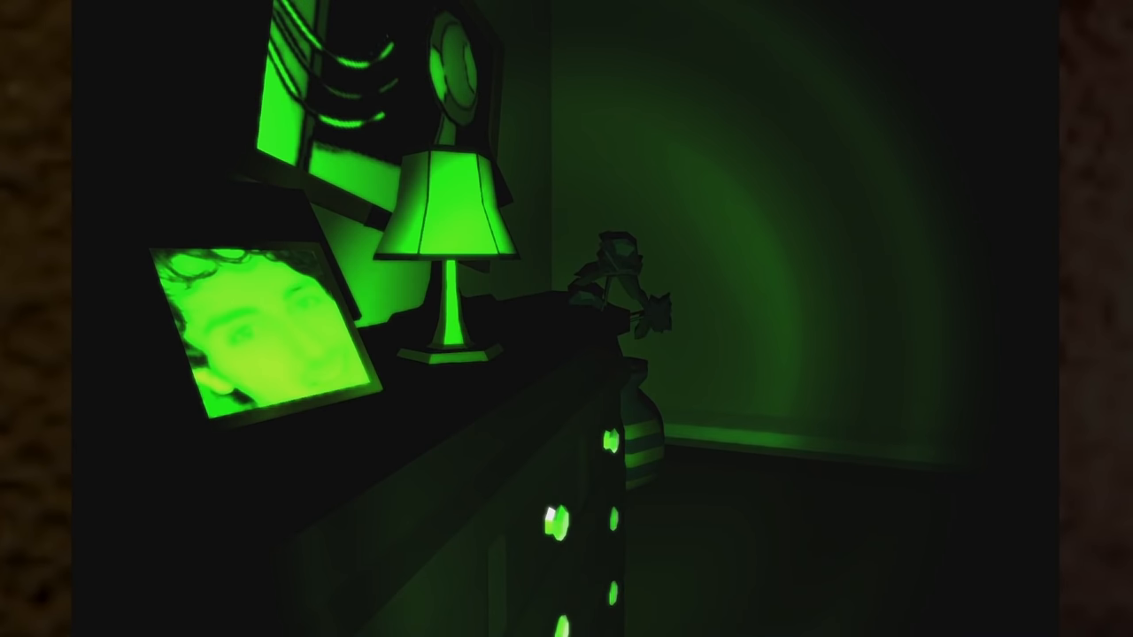